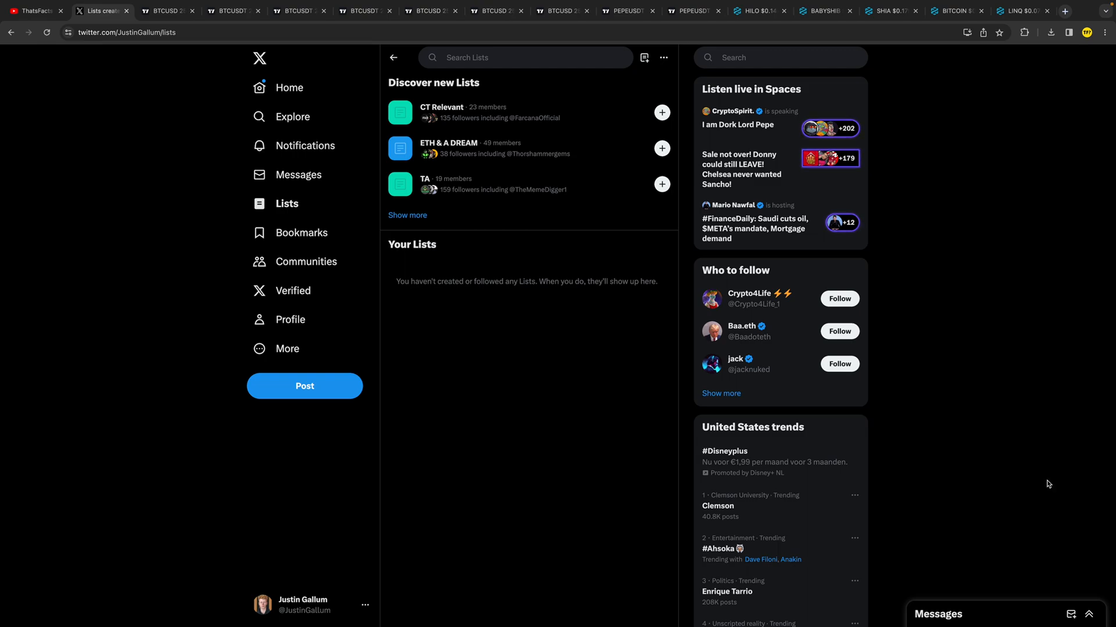
mouse_move(603, 452)
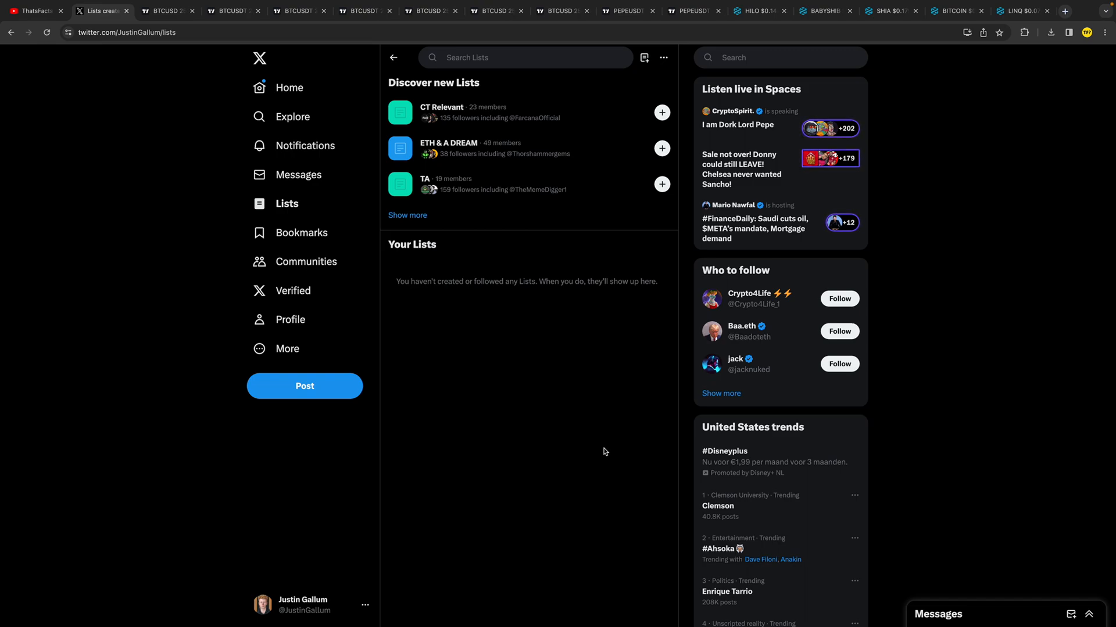
mouse_move(527, 399)
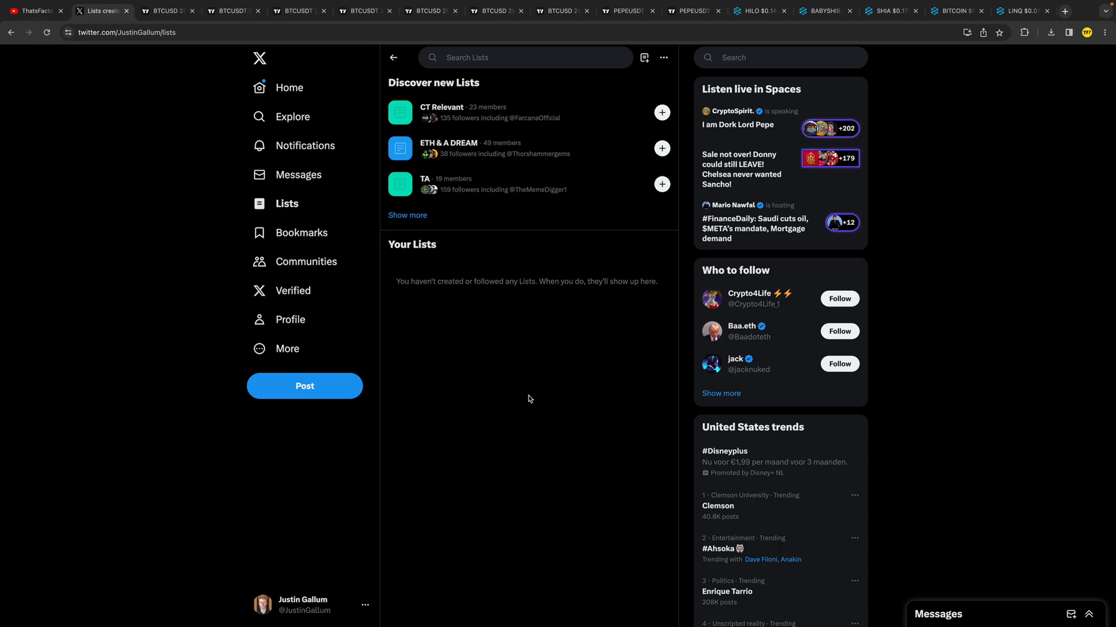
Step: Return from the empty Lists page to the Home timeline
click(289, 88)
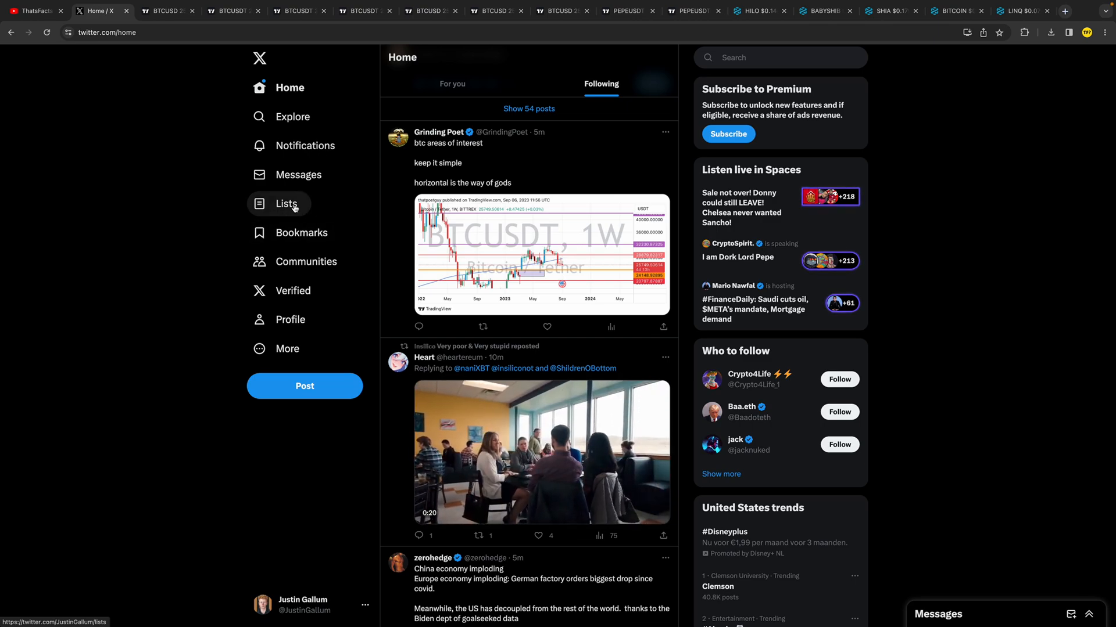
Step: Go to Lists and start a brand-new list from the New List icon
click(287, 204)
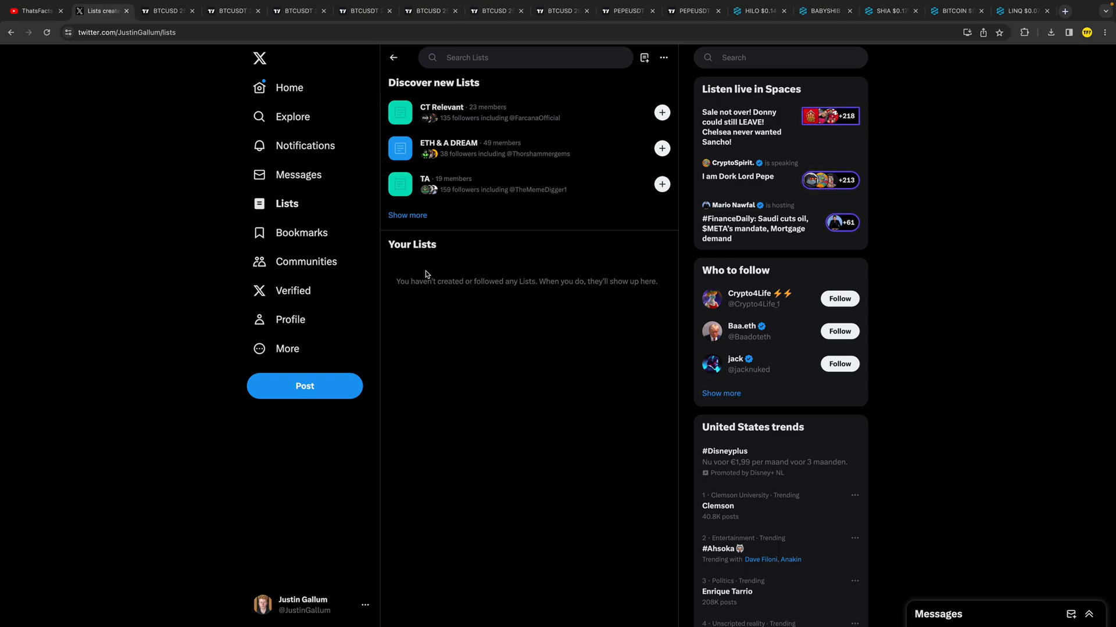
mouse_move(643, 58)
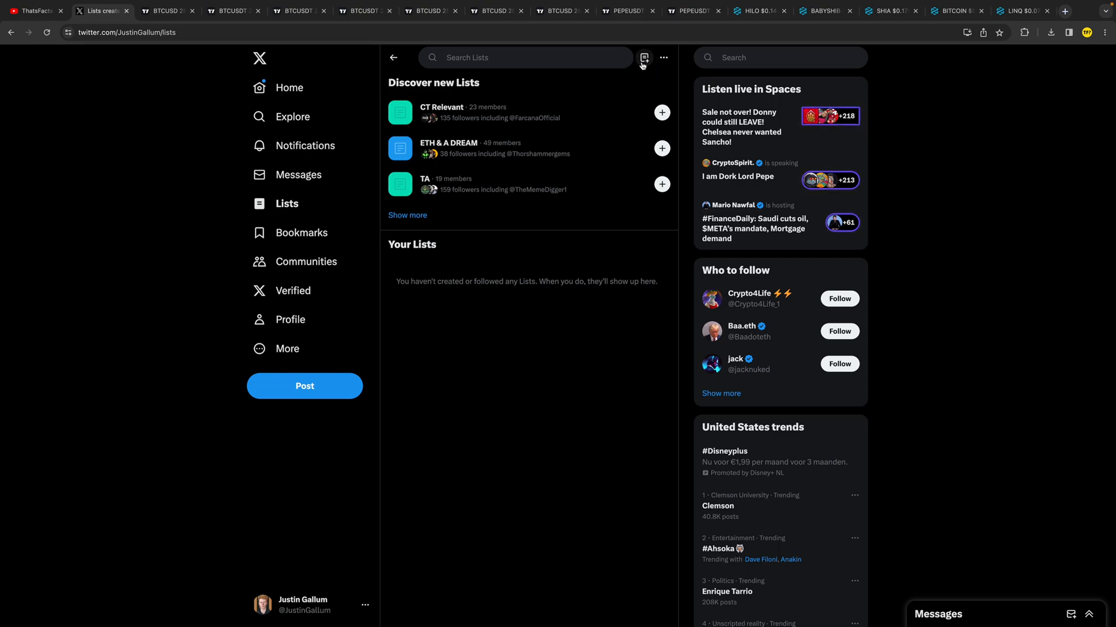
mouse_move(642, 59)
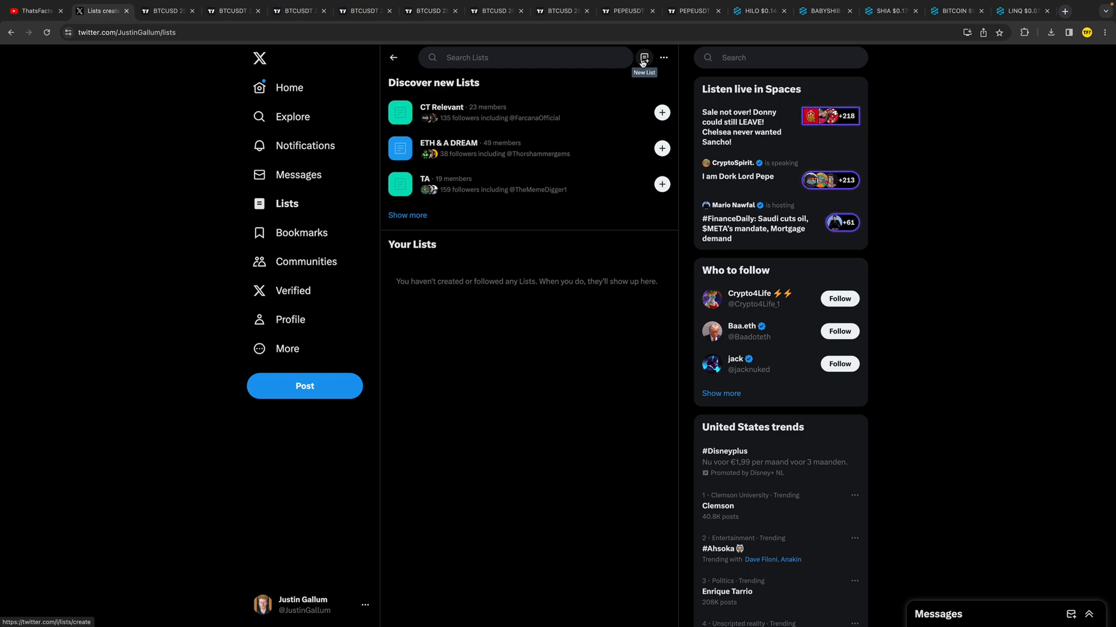
click(643, 58)
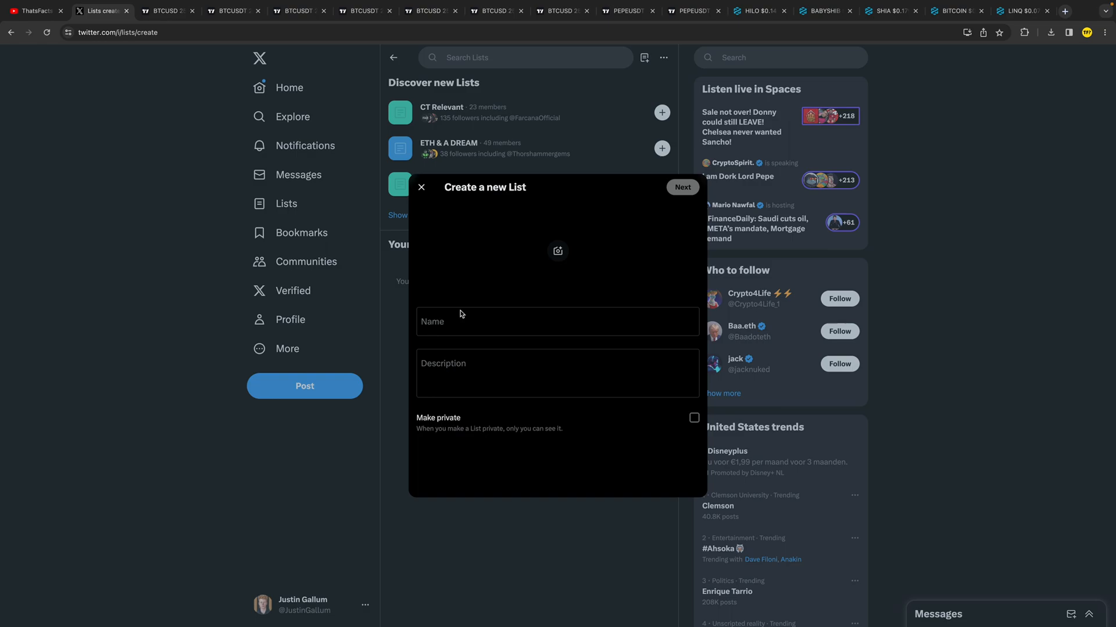
Step: Name the list 'My YouTube List' with description 'Test' and continue to Next
click(557, 320)
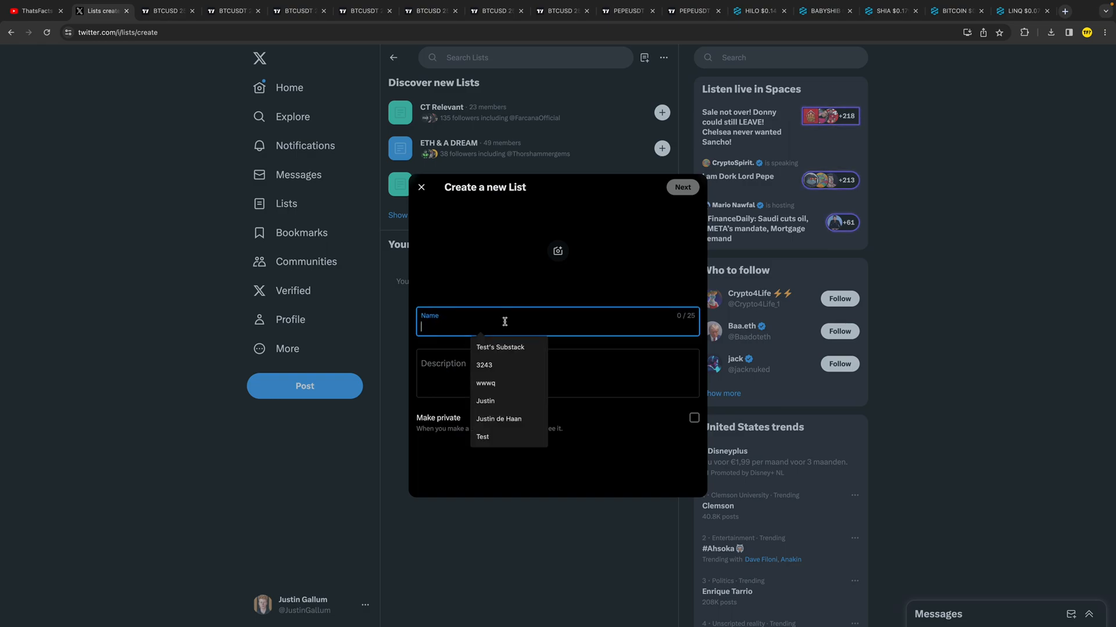
text(My YouTube List)
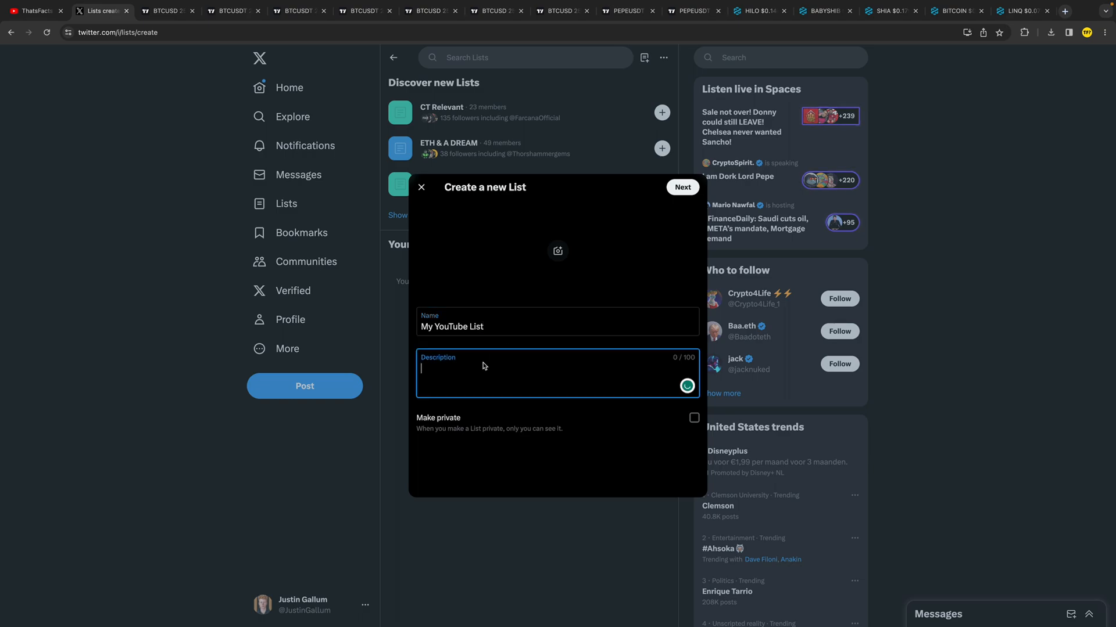
text(Test)
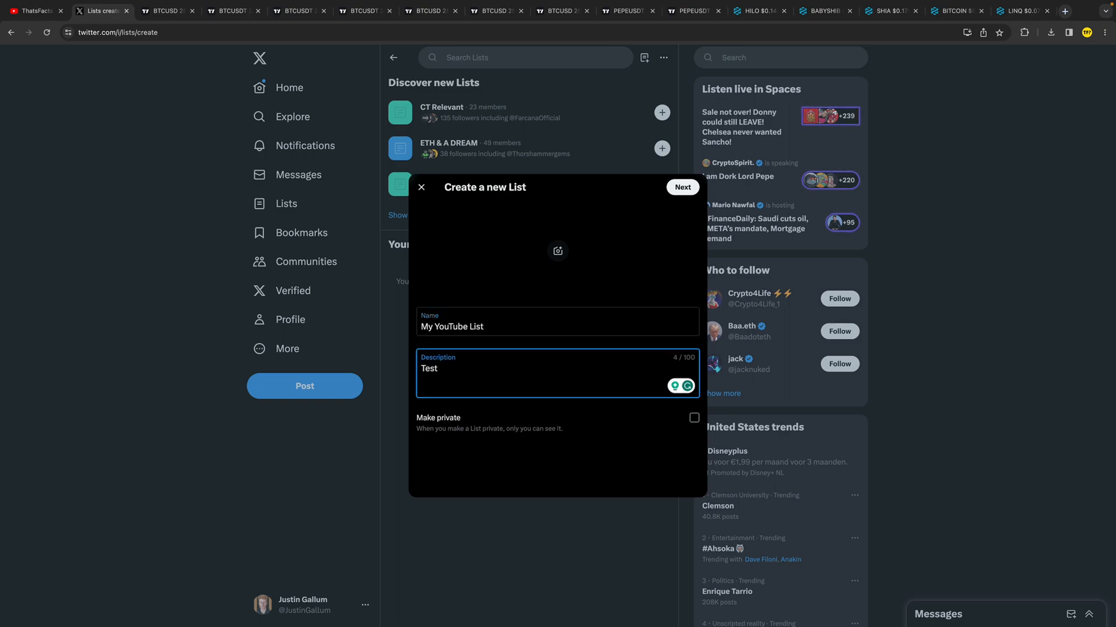
mouse_move(502, 448)
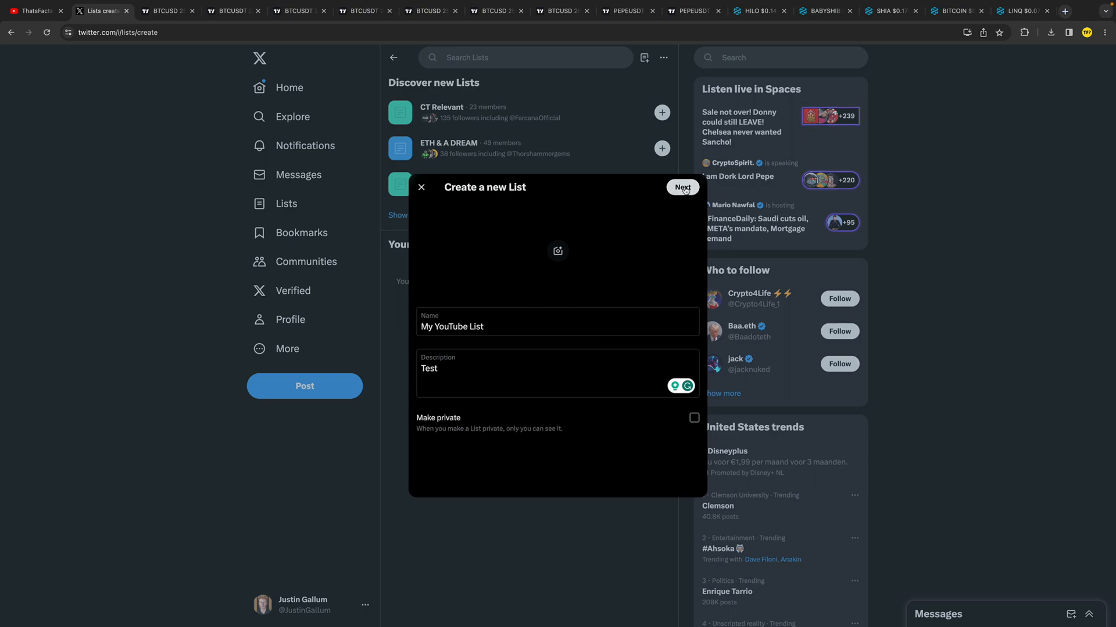
click(680, 187)
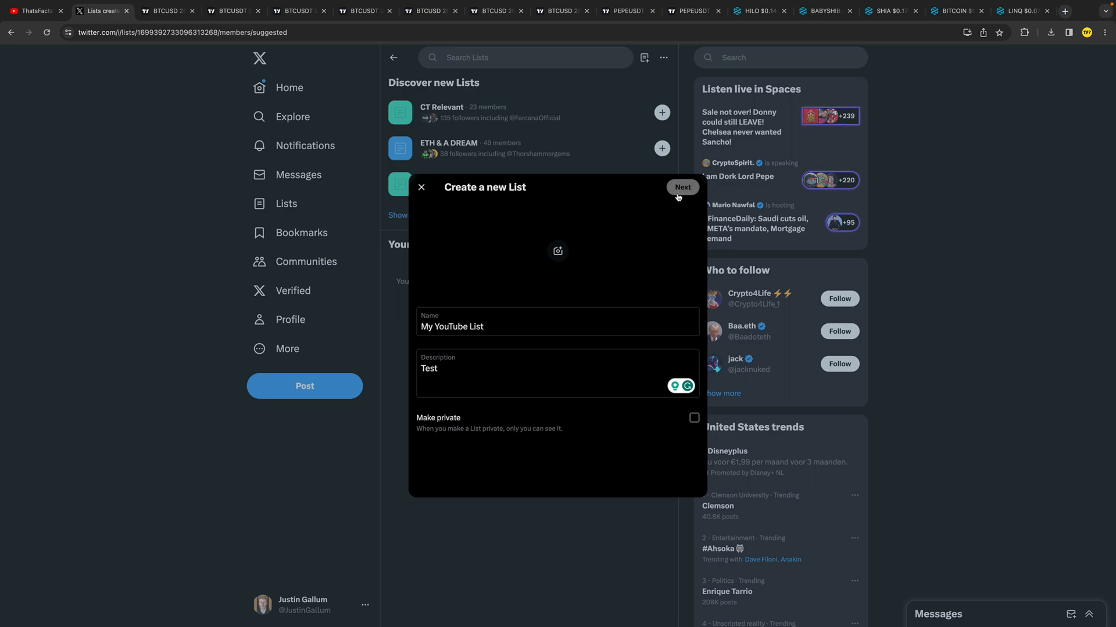
Step: Search people for 'elon', add Elon Musk and ElonTrades as members, and finish the list
click(680, 187)
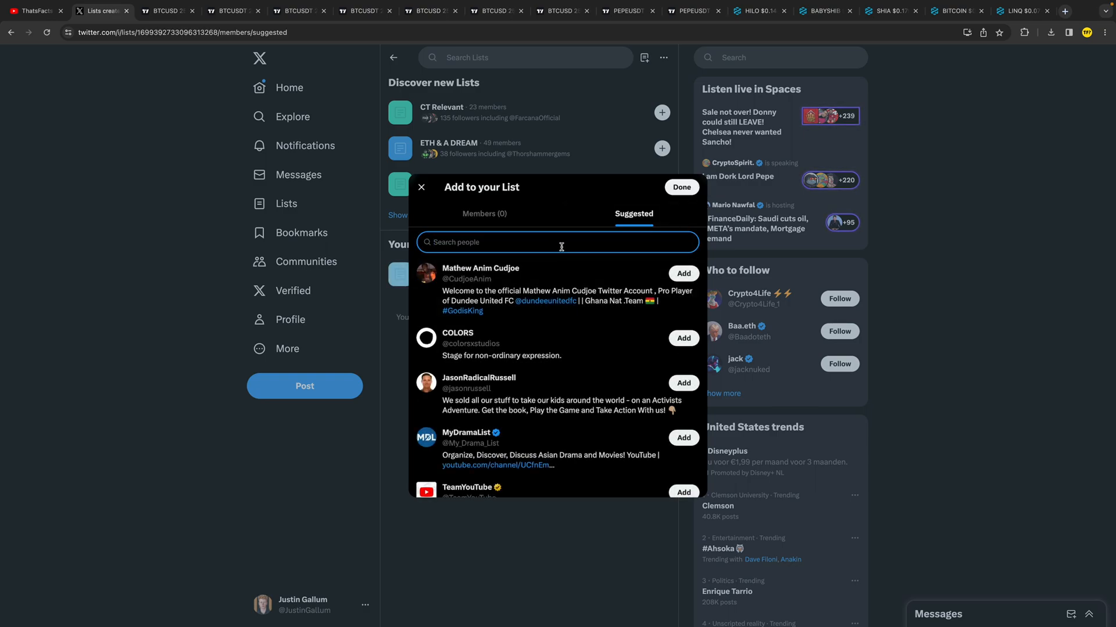
text(elon)
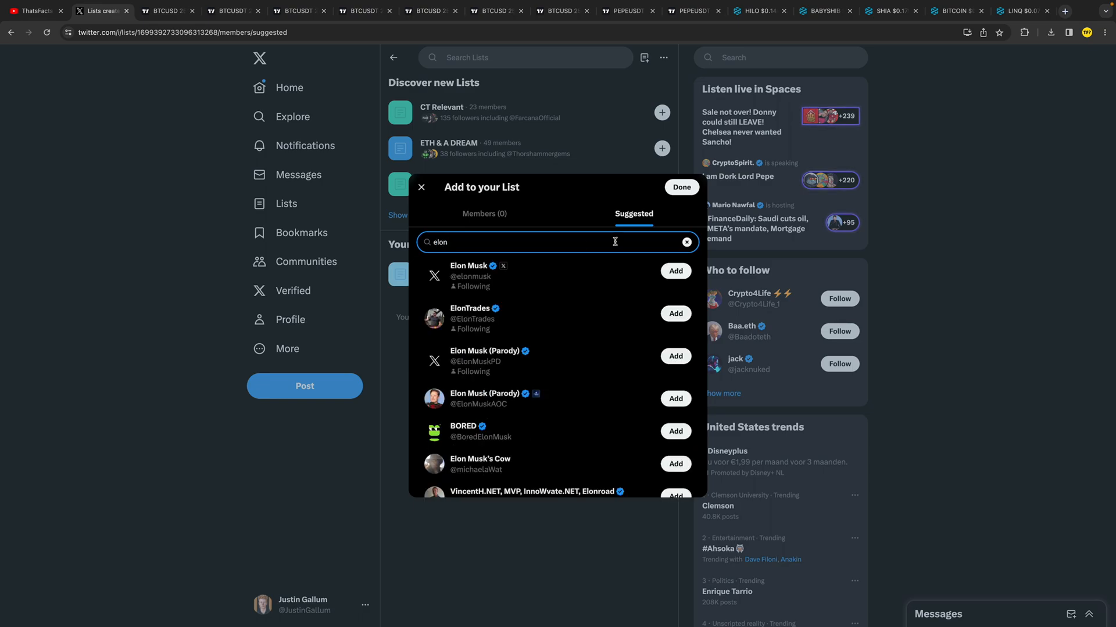
click(674, 271)
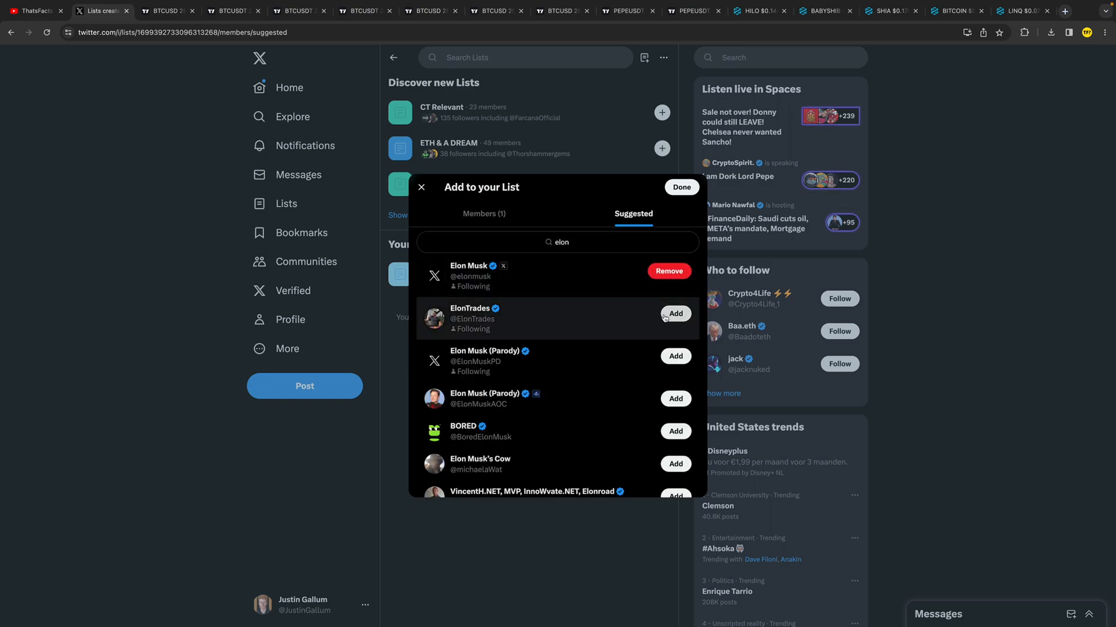
click(675, 314)
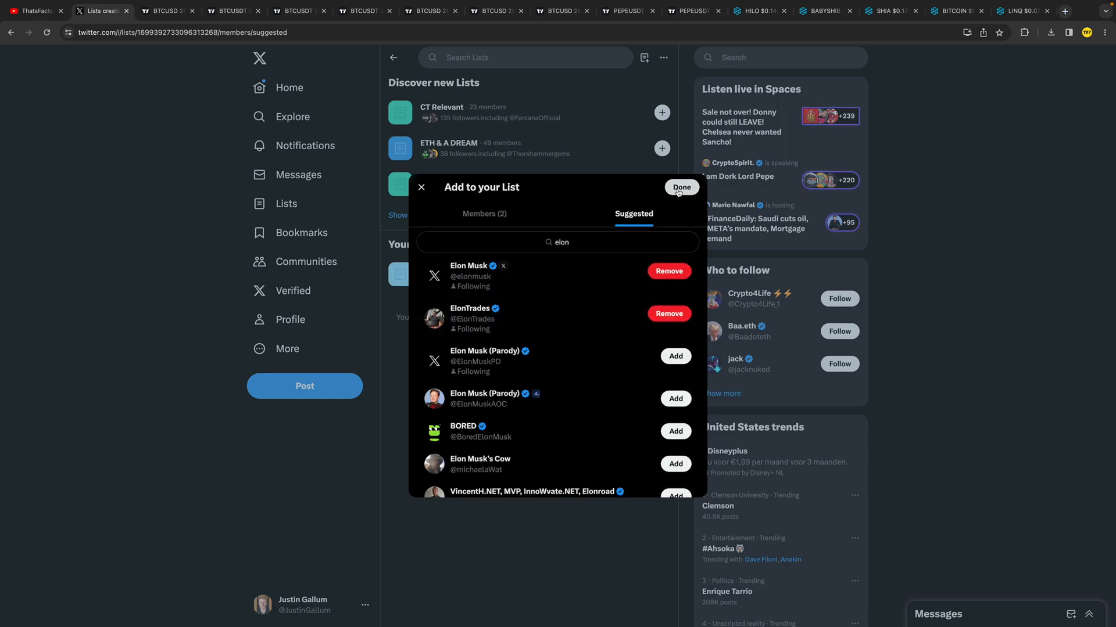
click(679, 187)
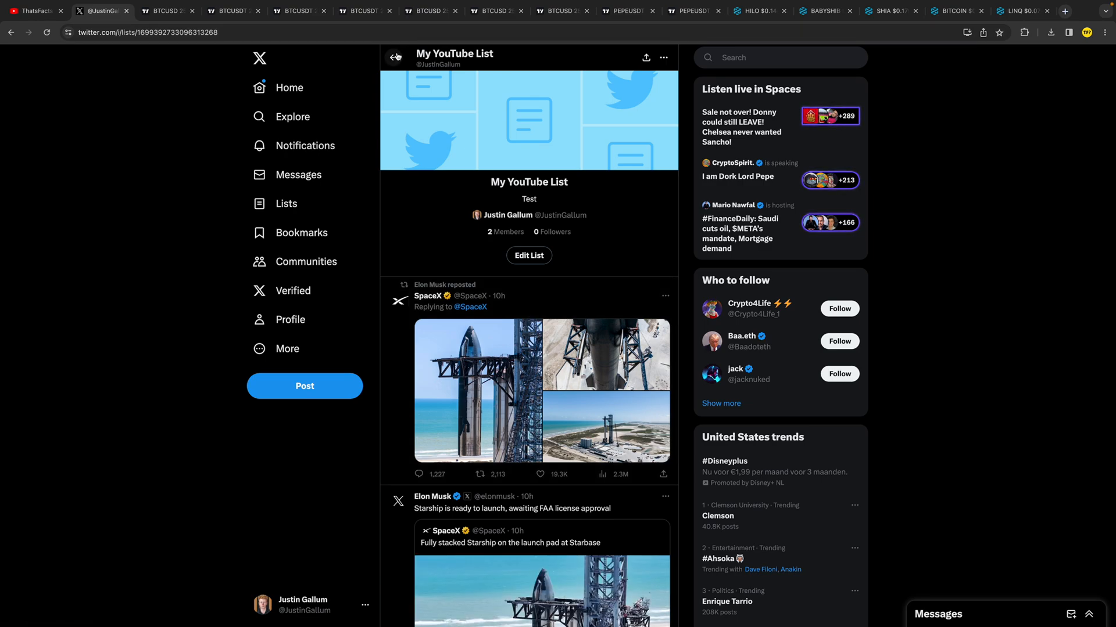
click(395, 57)
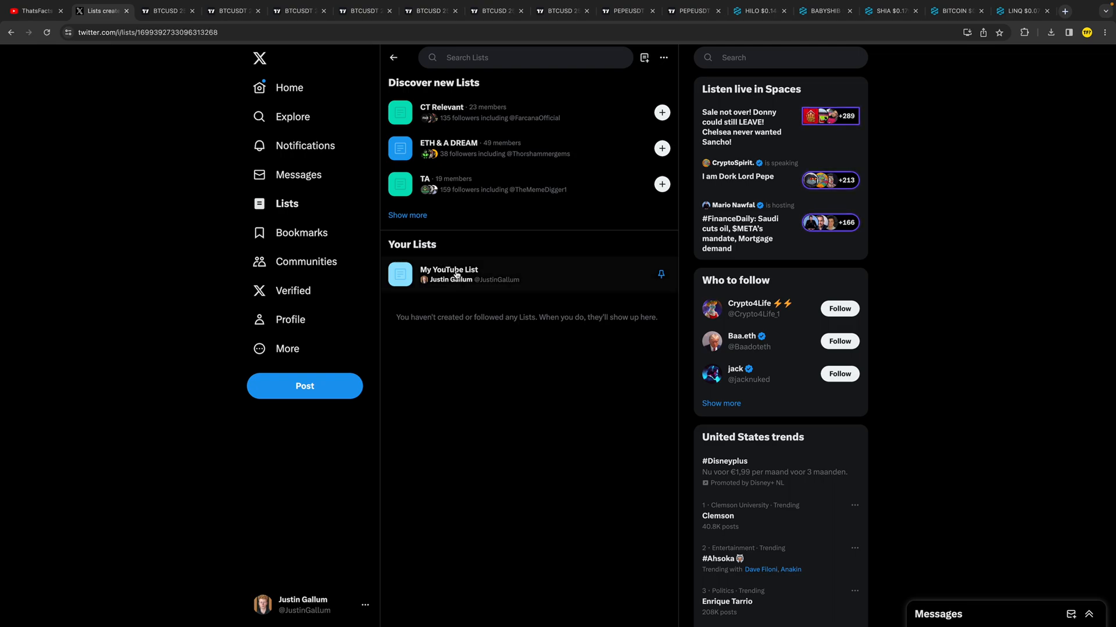
click(449, 274)
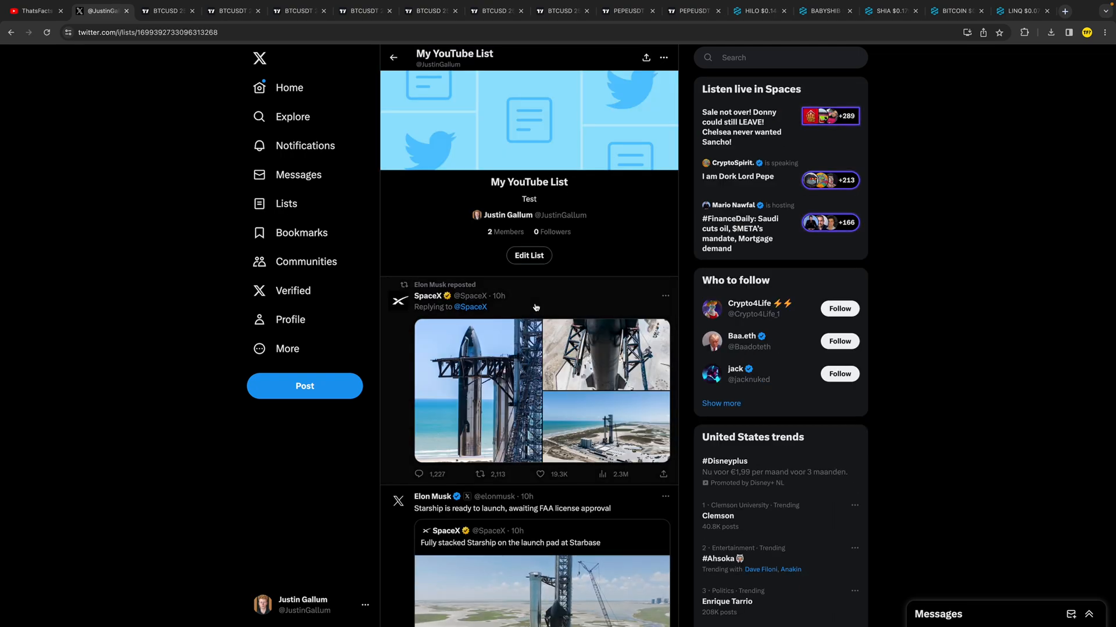